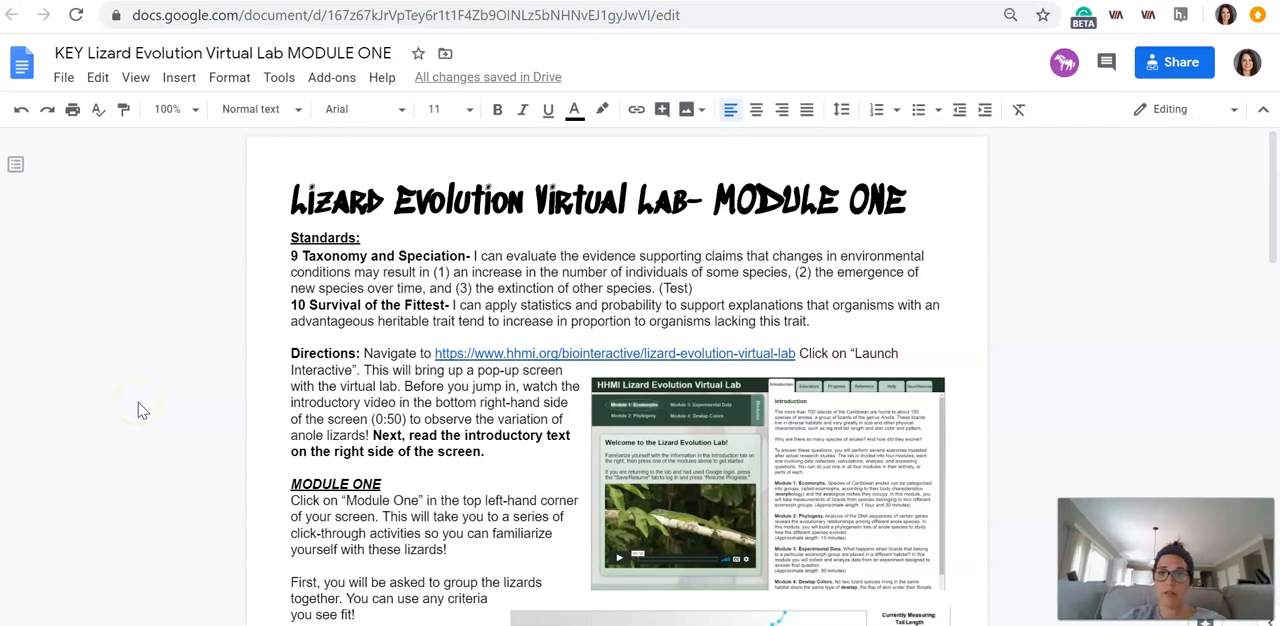
pyautogui.scroll(-3)
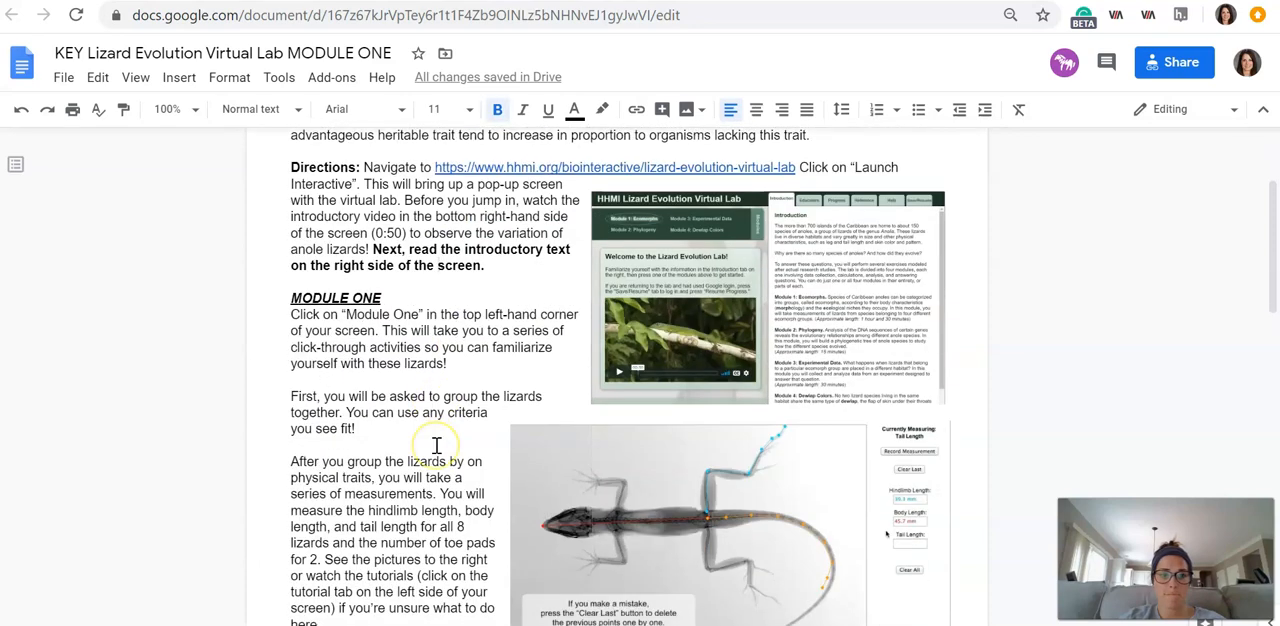
pyautogui.scroll(-3)
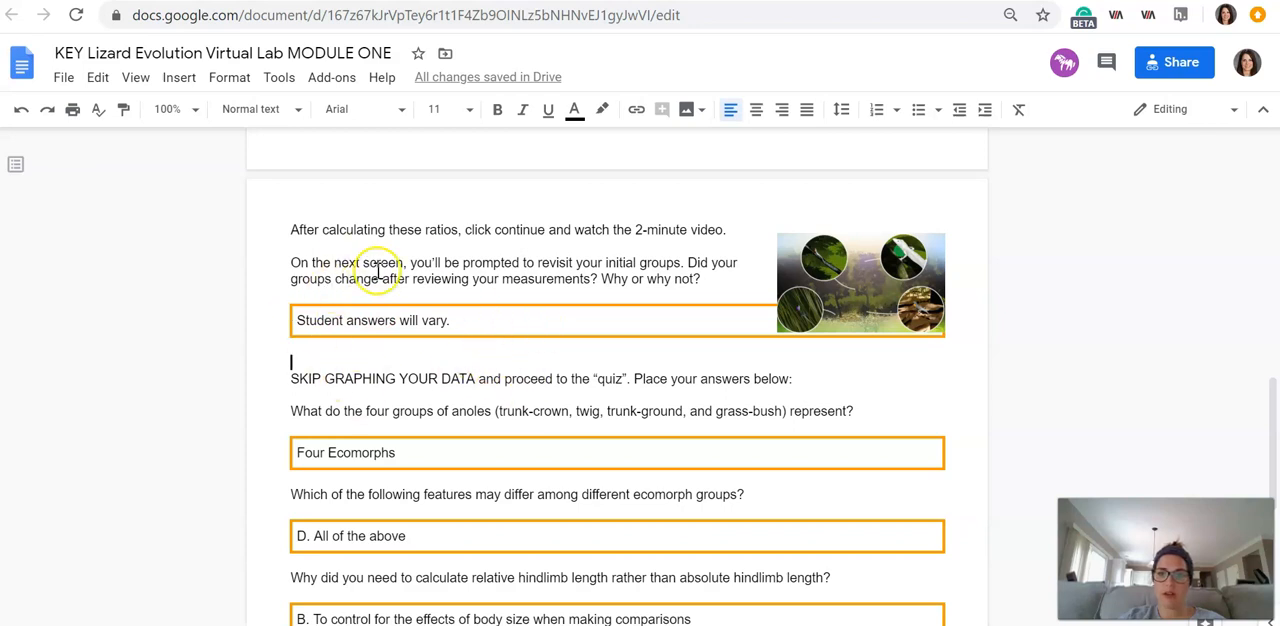
pyautogui.moveTo(932, 350)
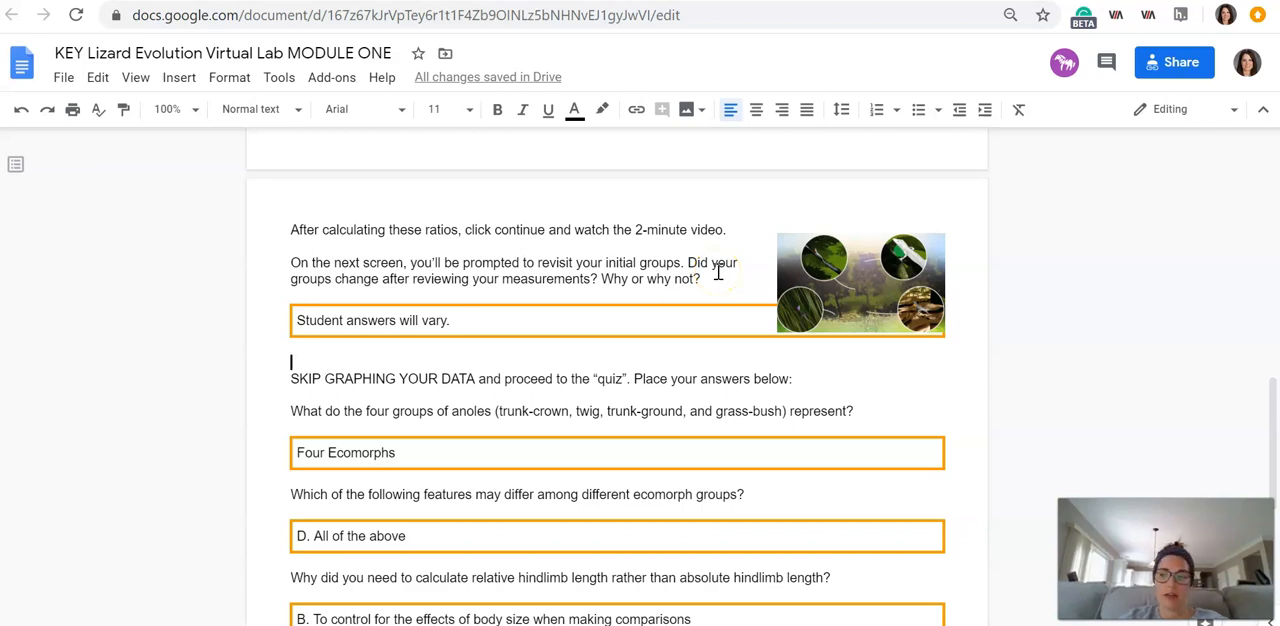
pyautogui.moveTo(568, 274)
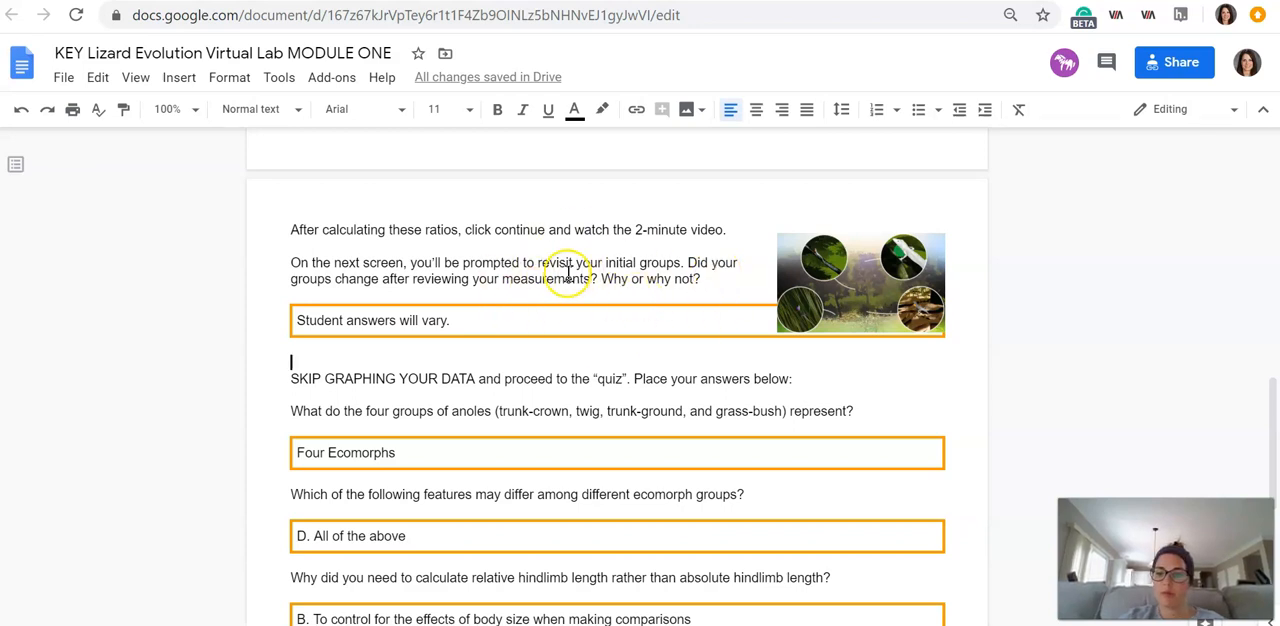
pyautogui.moveTo(878, 330)
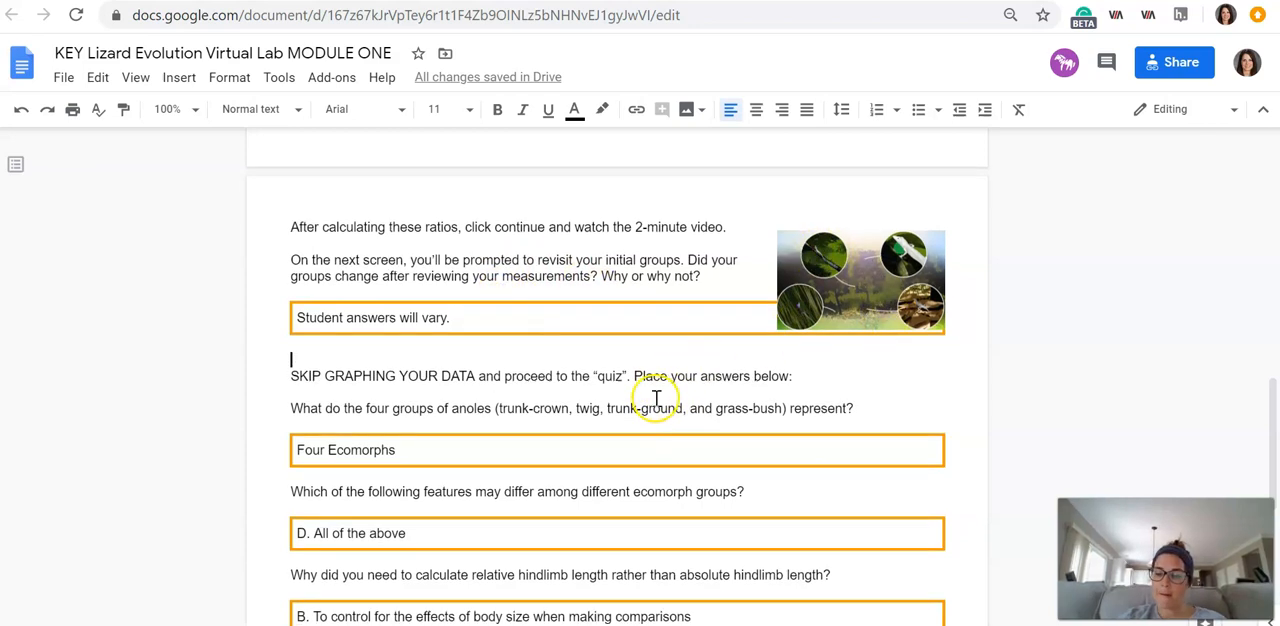
pyautogui.scroll(-3)
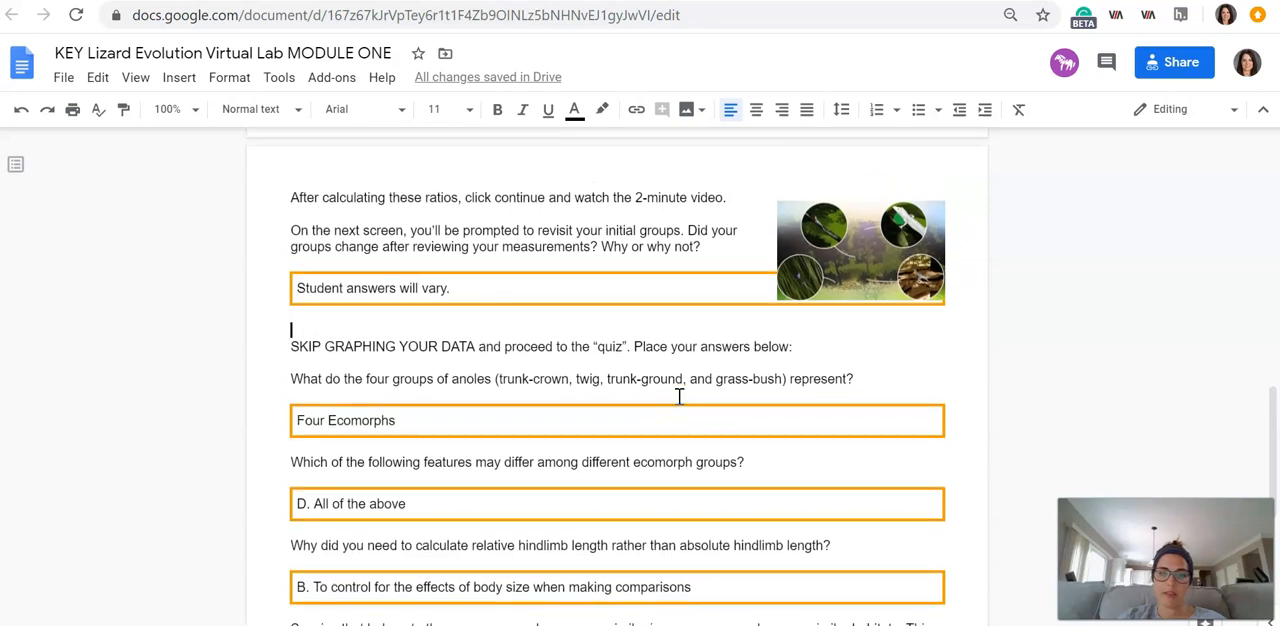
pyautogui.scroll(-3)
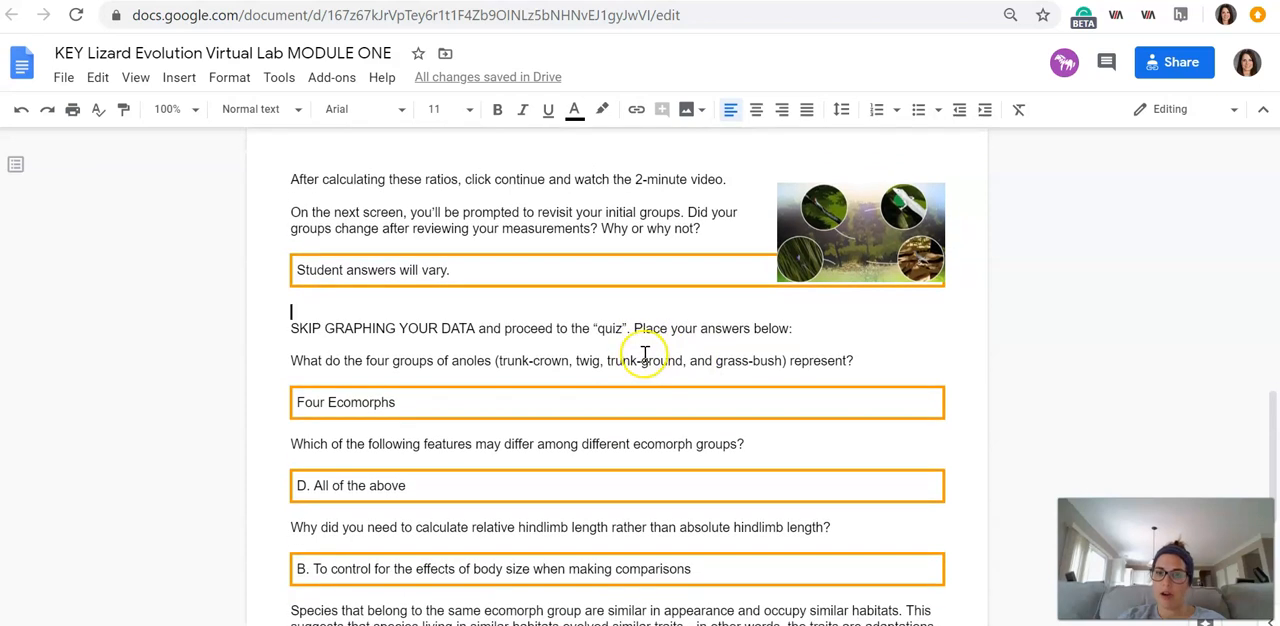
pyautogui.scroll(-3)
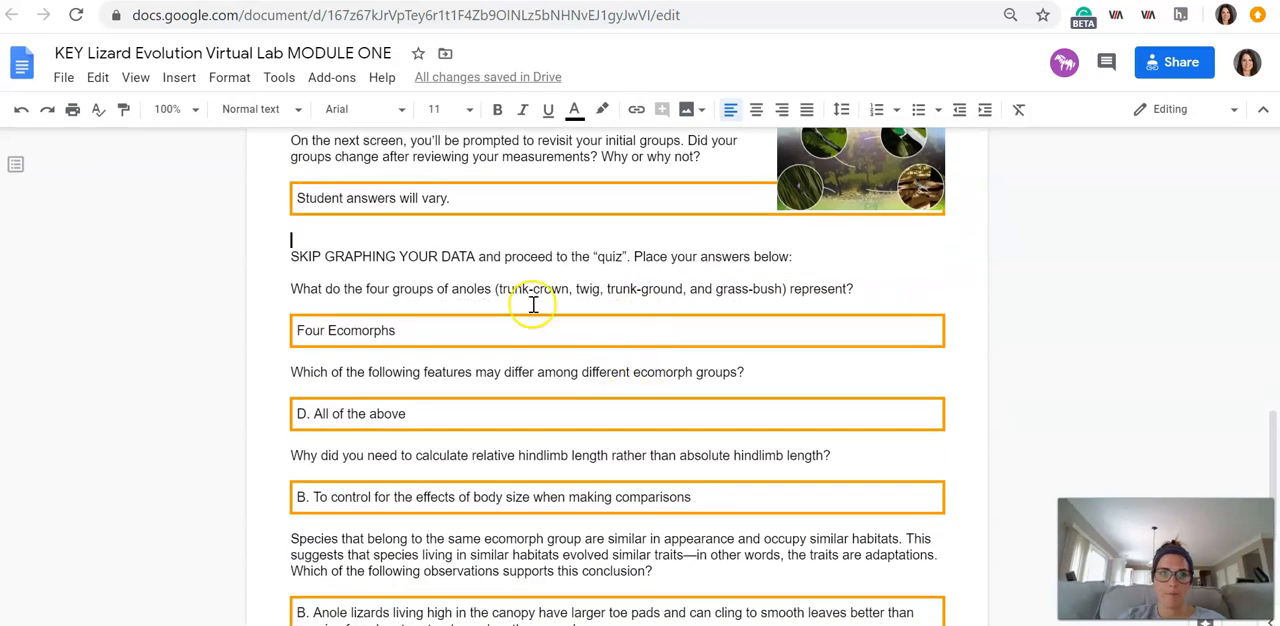
pyautogui.scroll(-3)
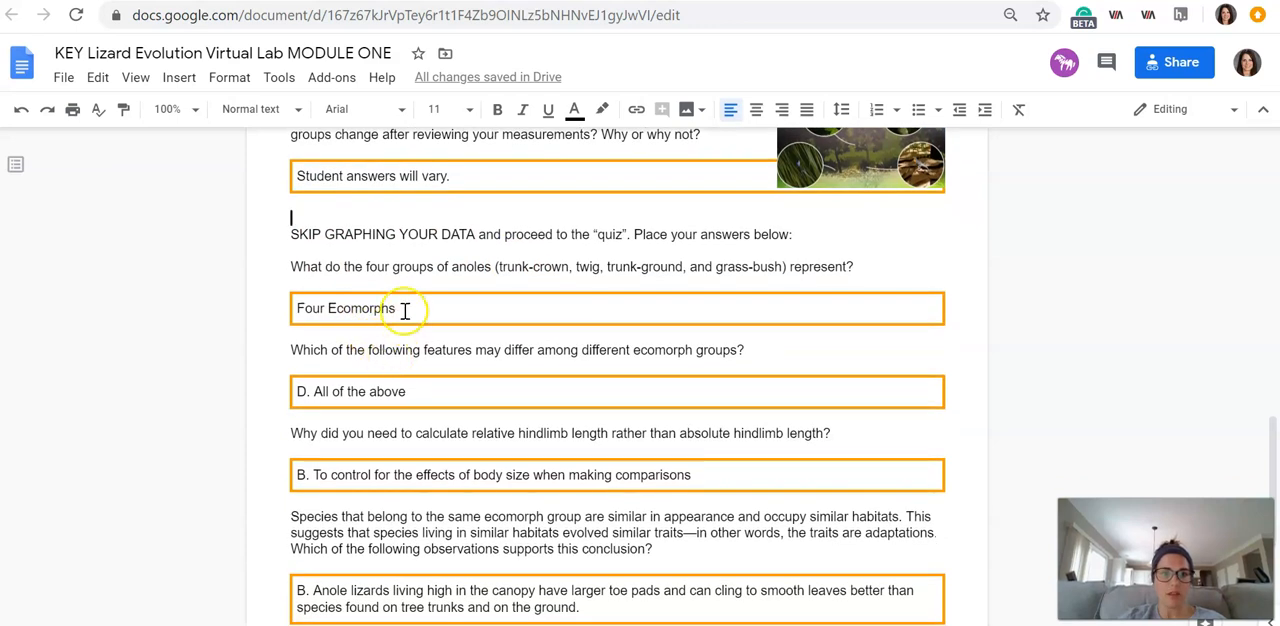
pyautogui.moveTo(404, 442)
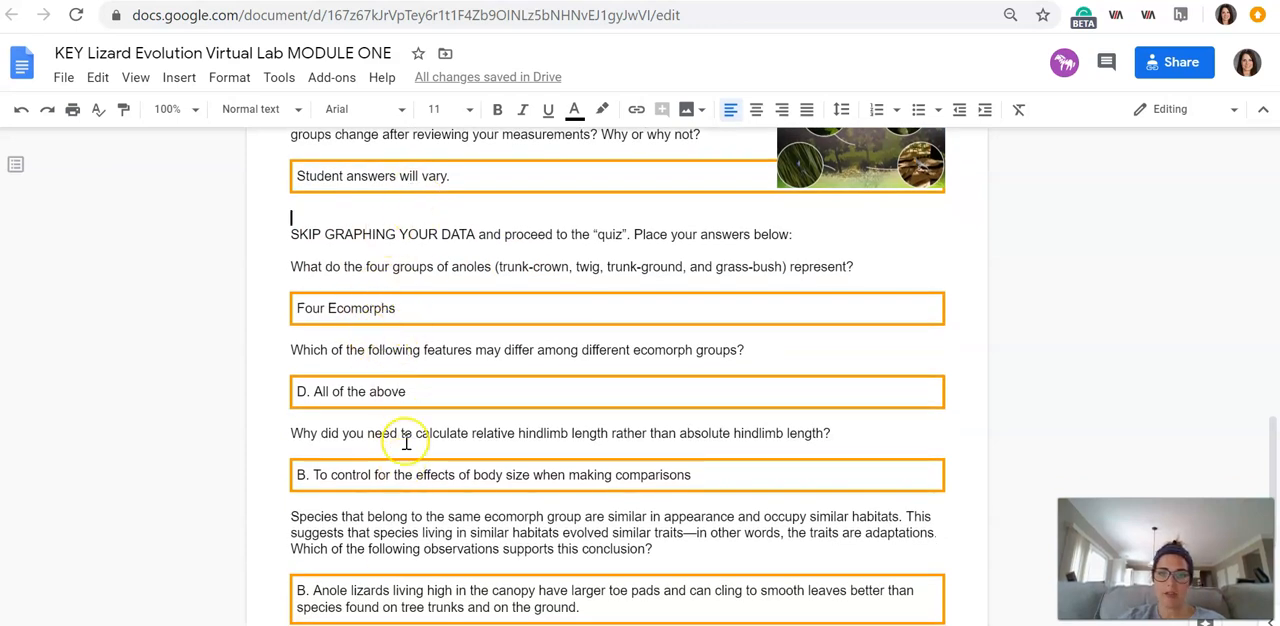
pyautogui.moveTo(468, 486)
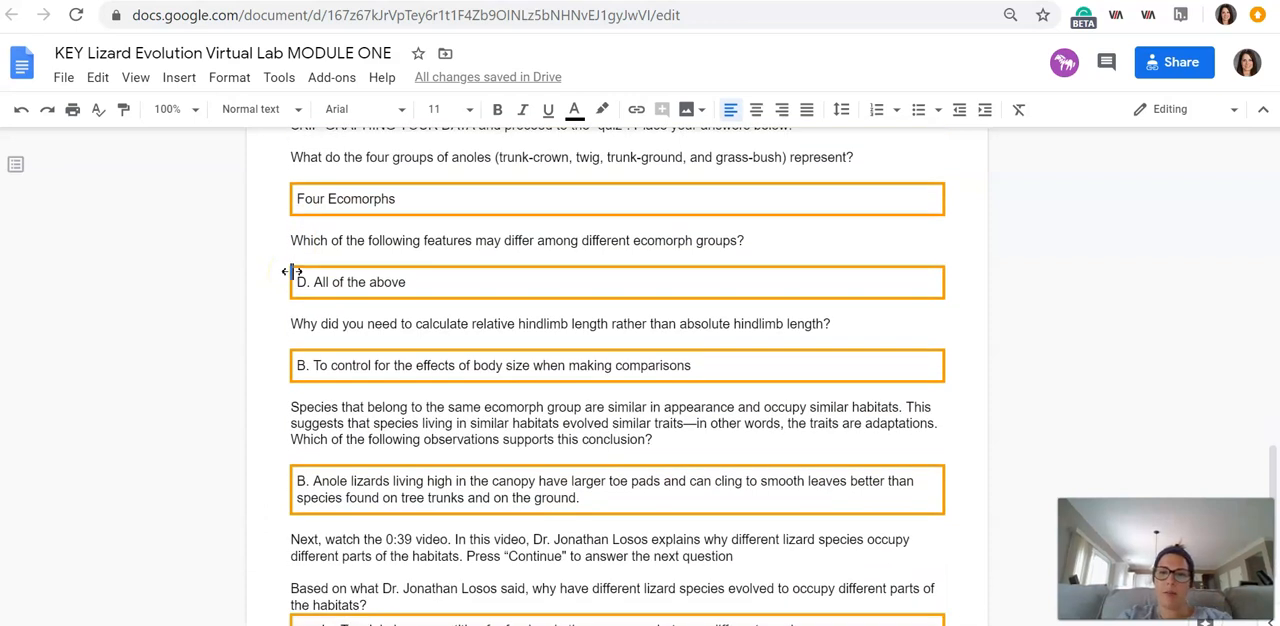
pyautogui.moveTo(208, 322)
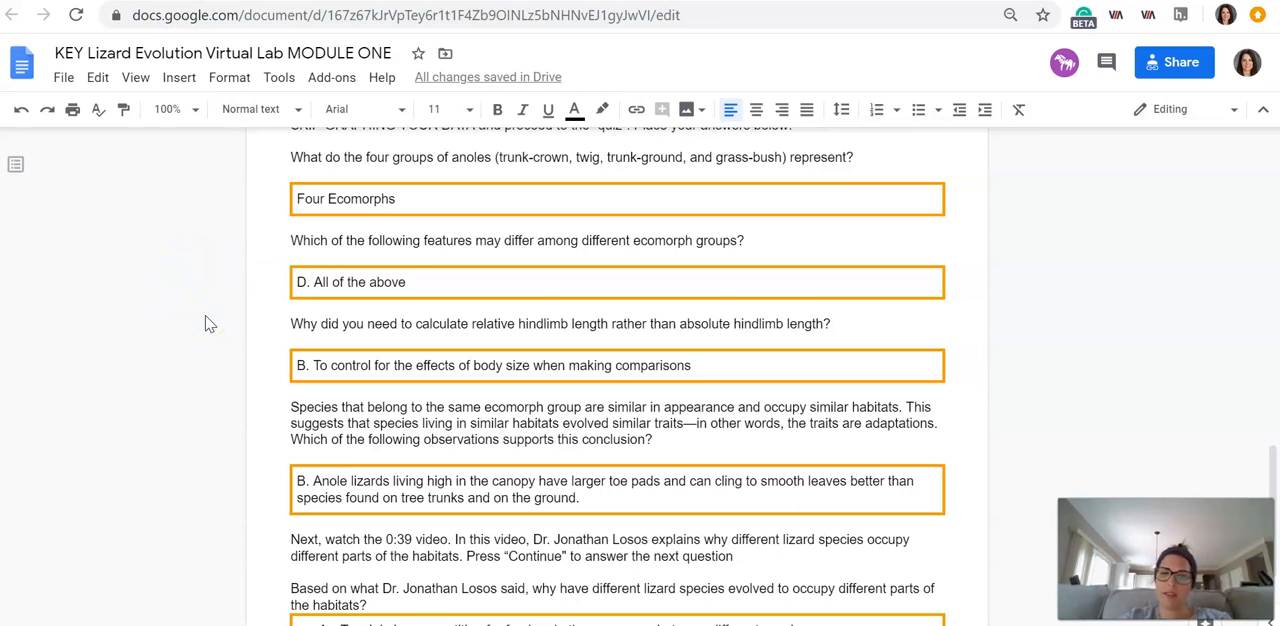
pyautogui.scroll(-3)
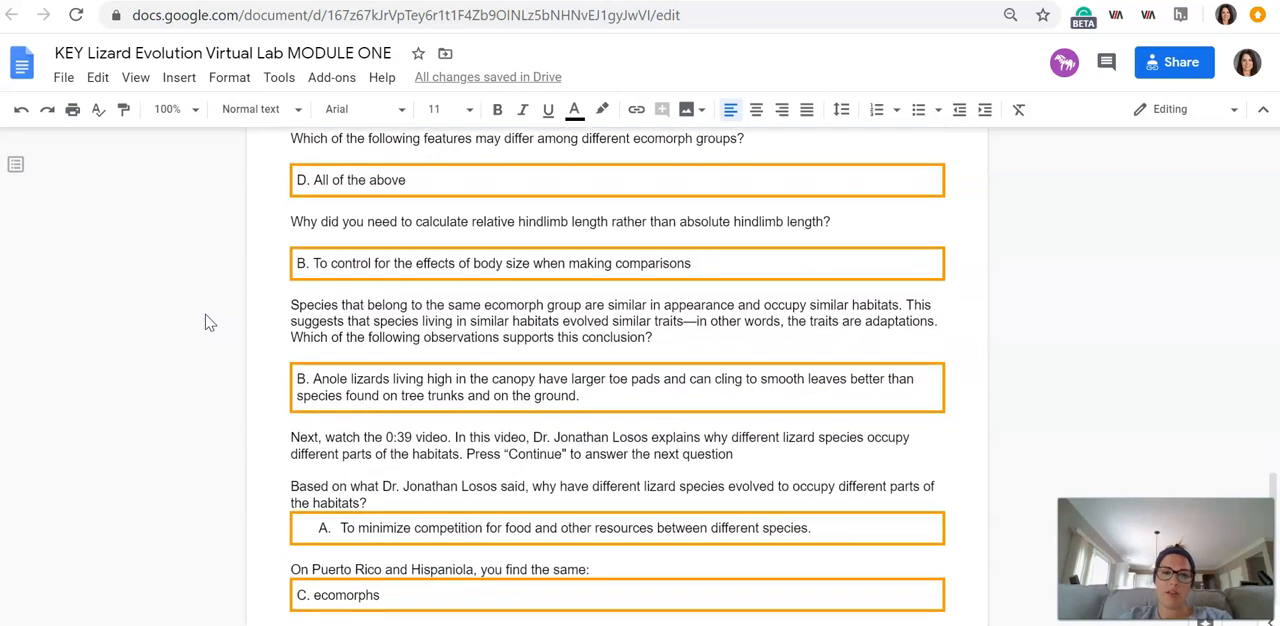
pyautogui.scroll(-3)
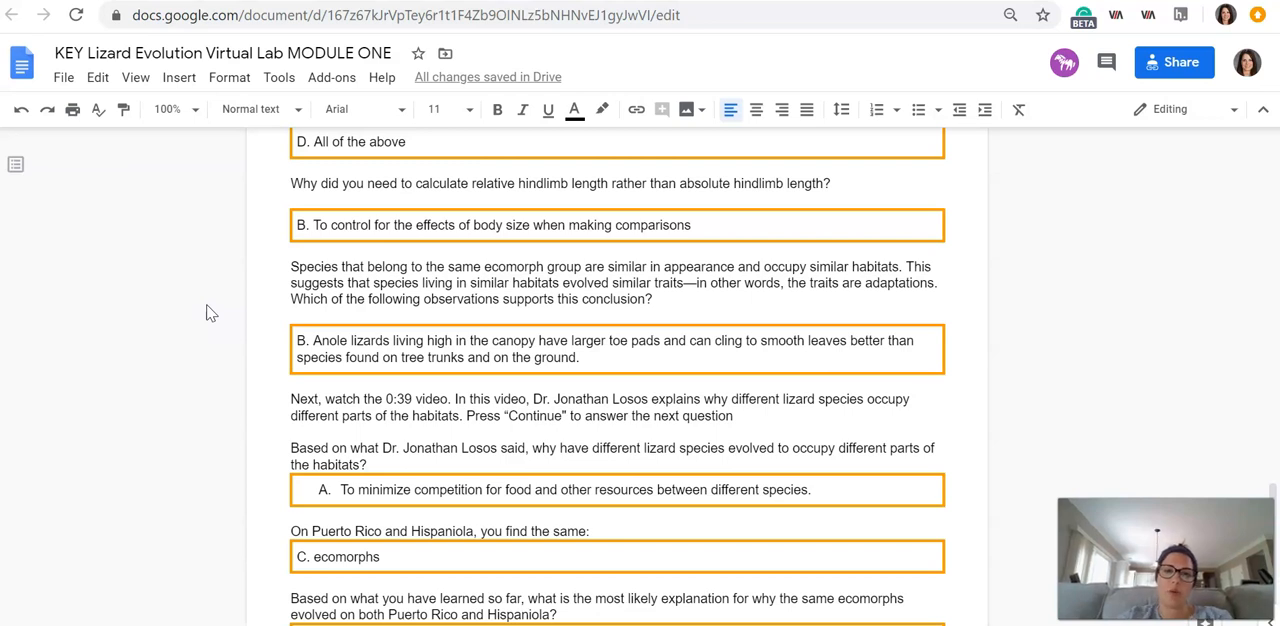
pyautogui.scroll(-3)
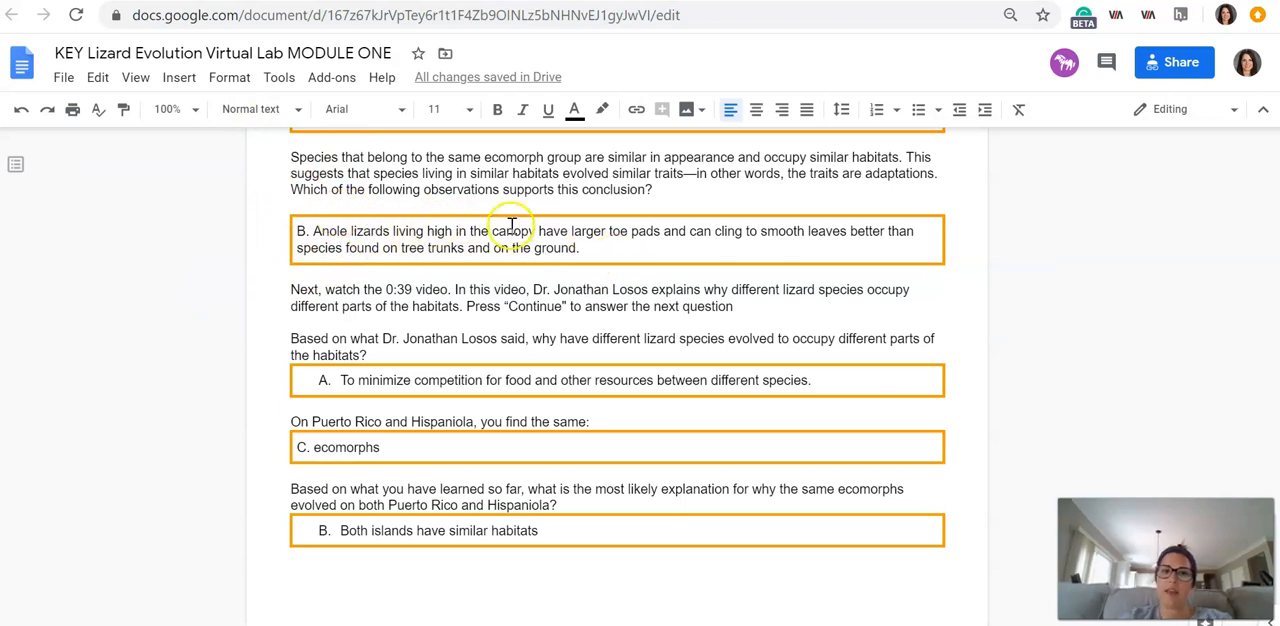
pyautogui.moveTo(640, 260)
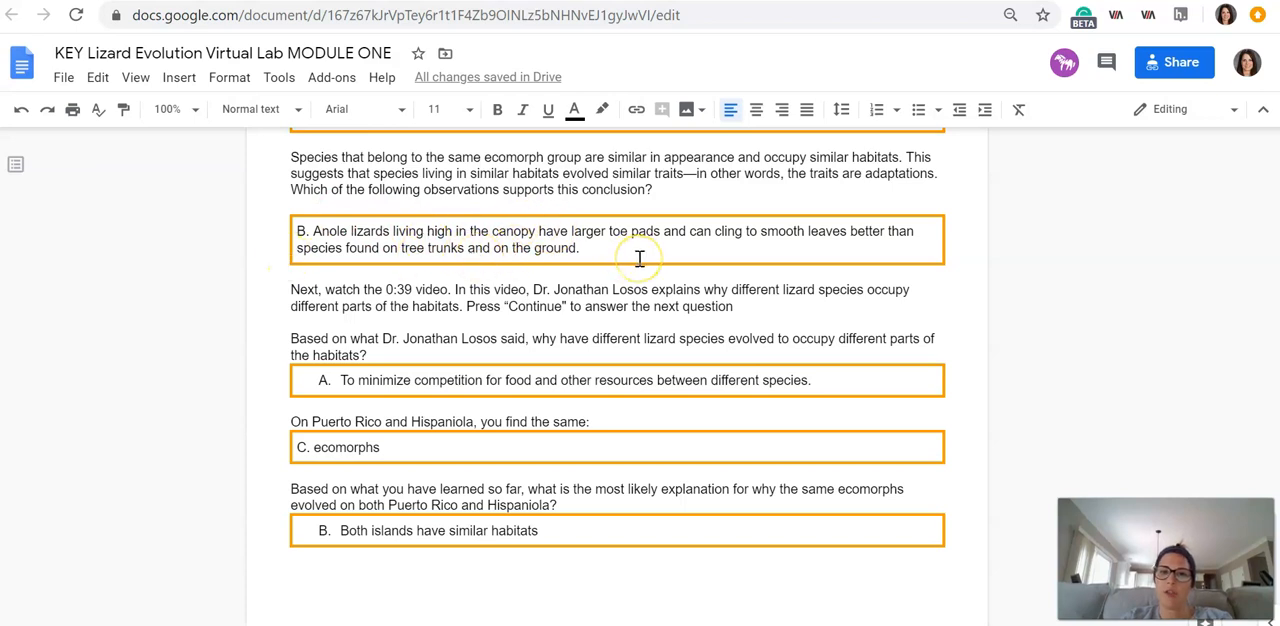